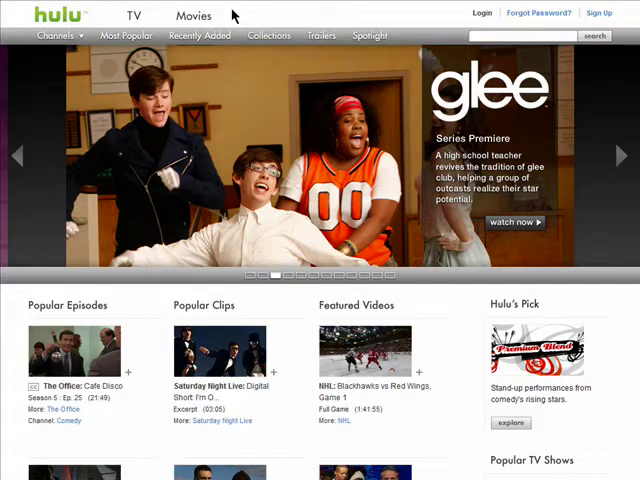
mouse_move(233, 67)
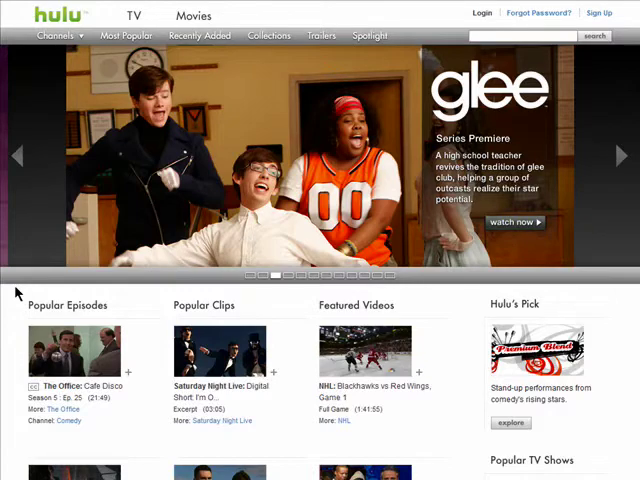
scroll(down, 3)
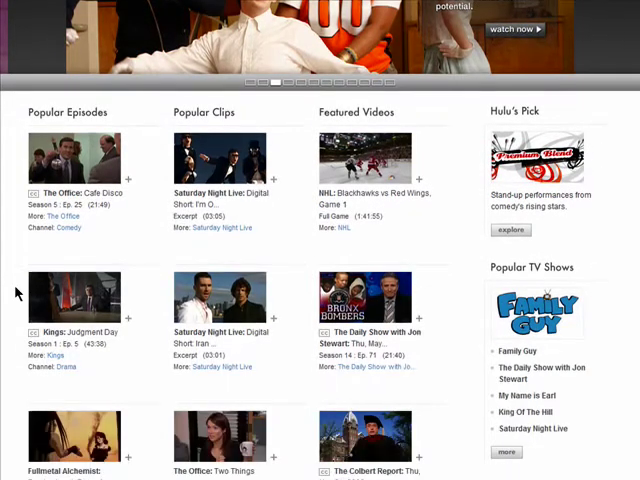
scroll(down, 3)
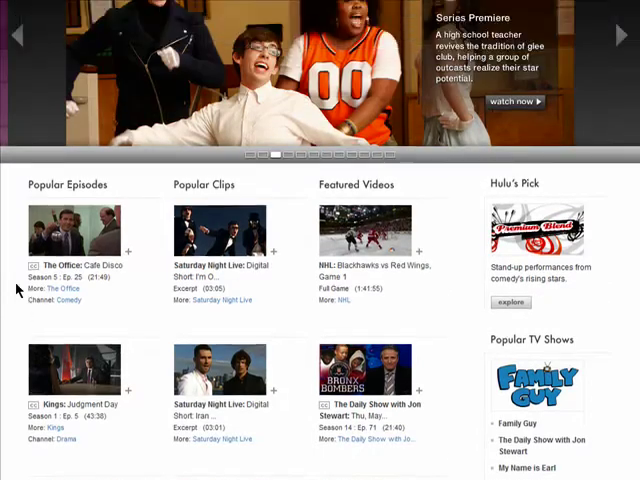
scroll(up, 3)
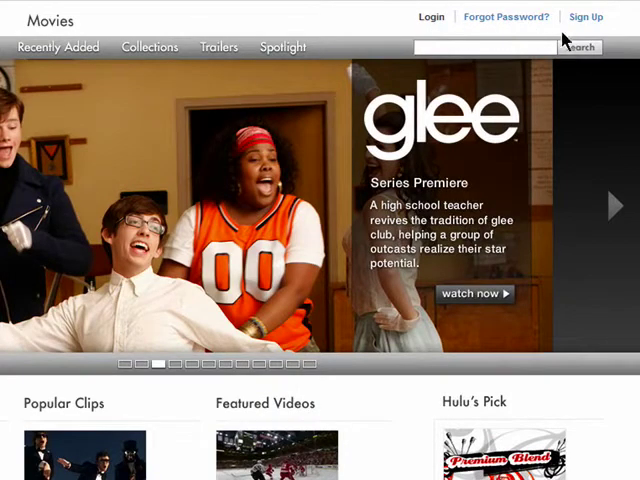
click(586, 16)
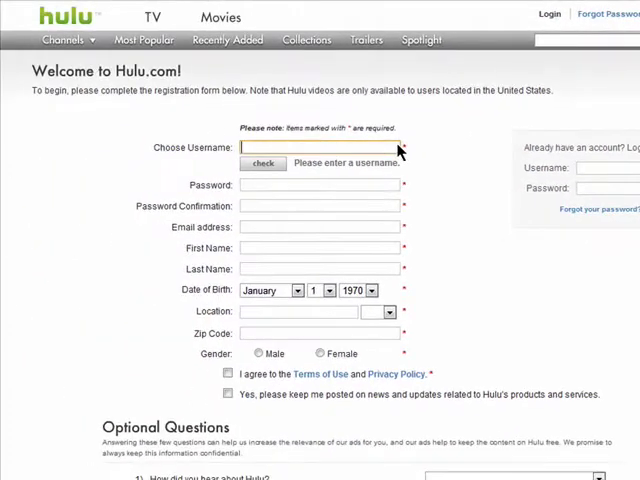
text(mollymcd)
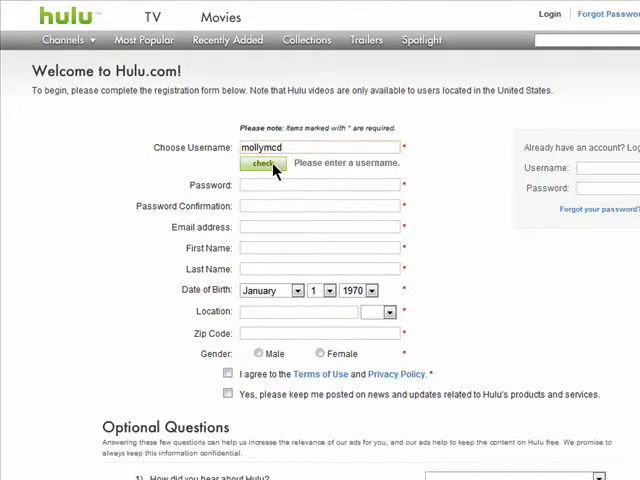
click(261, 164)
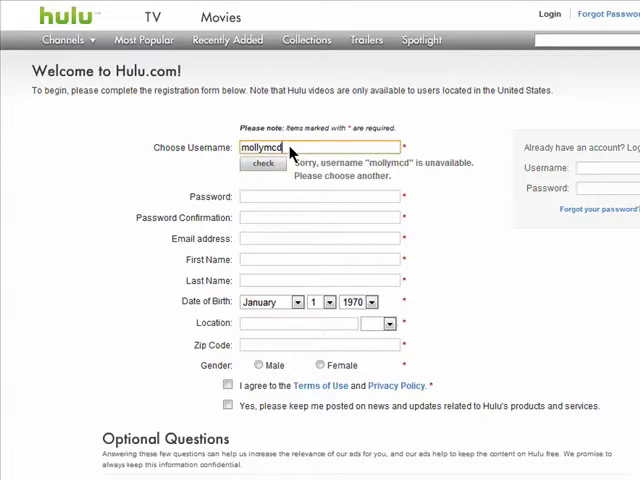
text(123)
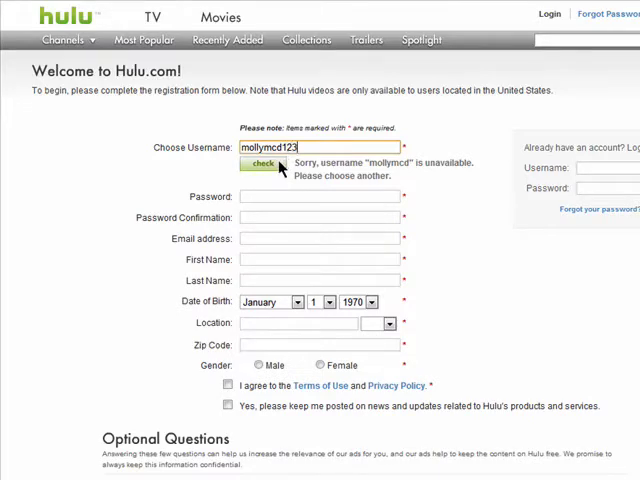
click(261, 164)
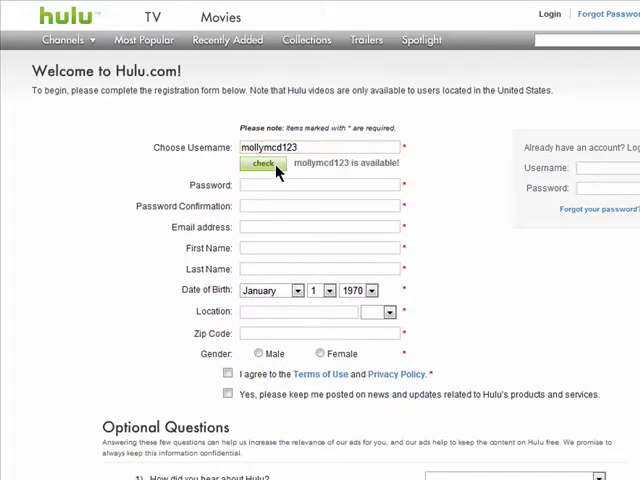
text(•••••)
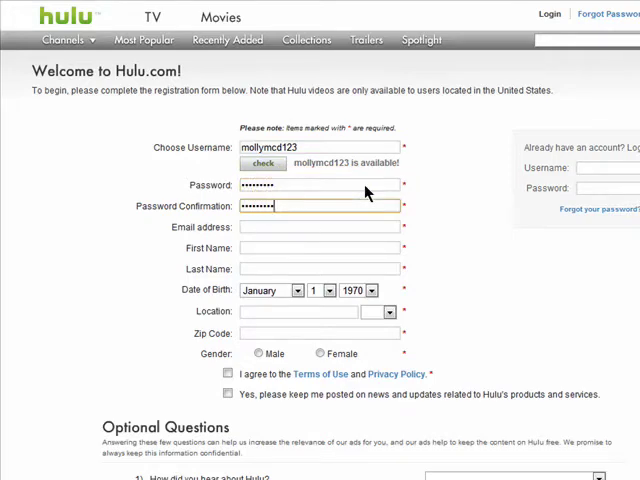
Enter the email and surname Nelson, select Female, and agree to the Terms of Use.
click(318, 227)
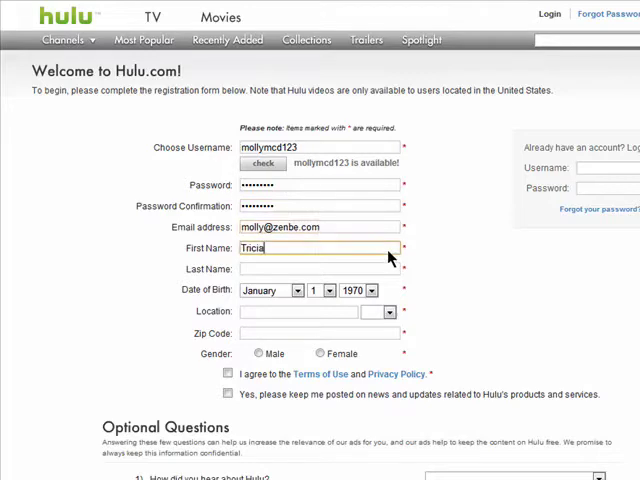
text(Nelson)
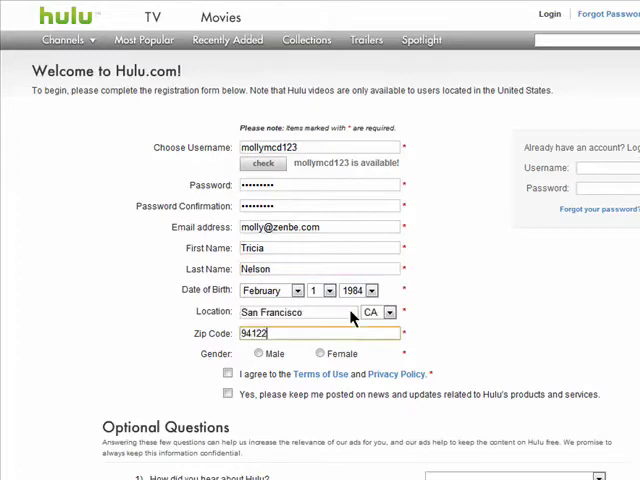
click(319, 354)
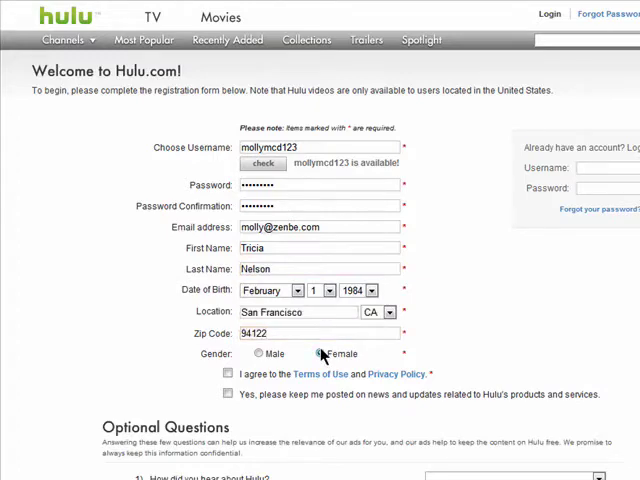
click(319, 354)
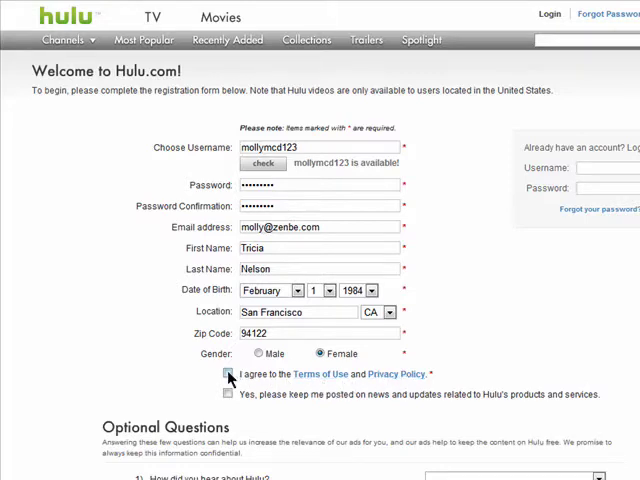
click(227, 373)
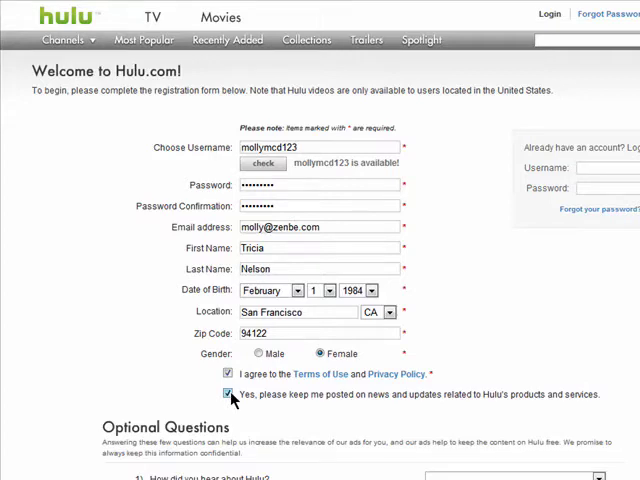
Answer the optional questions: how you heard about Hulu, education level, household income.
scroll(down, 3)
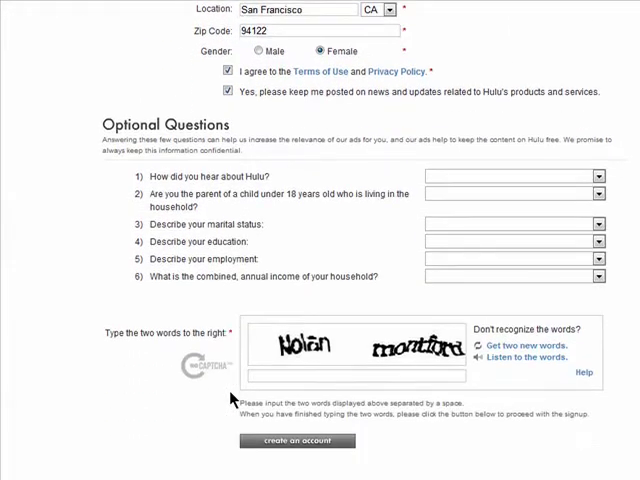
mouse_move(575, 187)
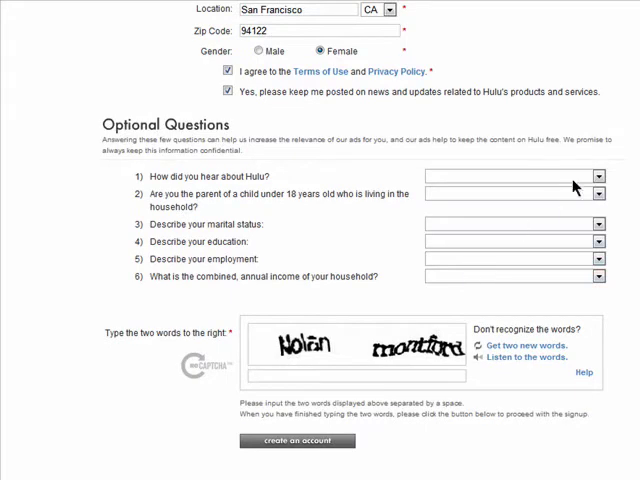
click(599, 175)
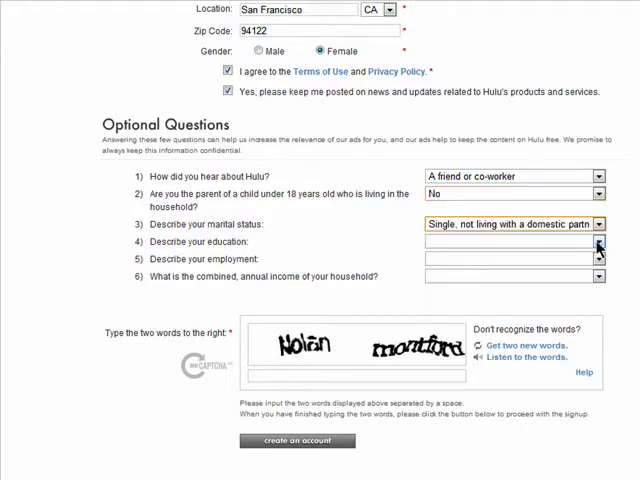
click(598, 241)
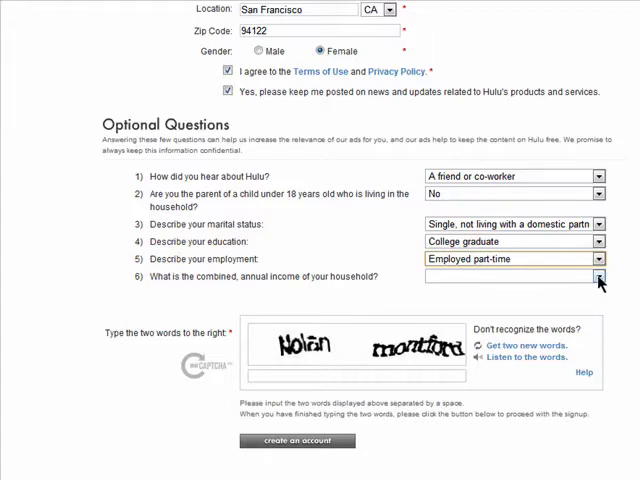
click(599, 277)
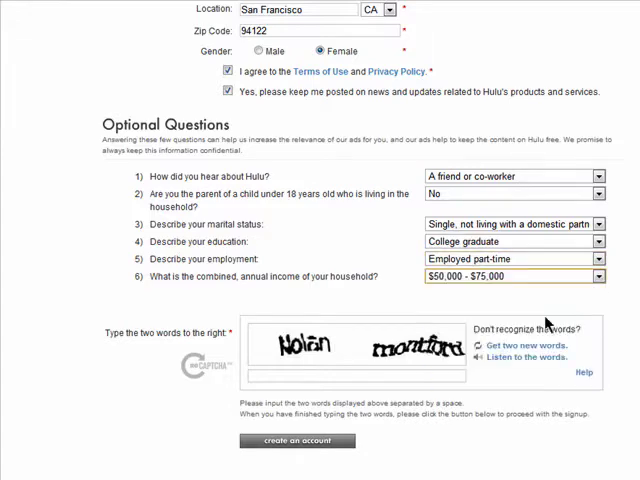
Type the captcha words 'Nolan' and 'montfor' and create the account.
text(Nolan)
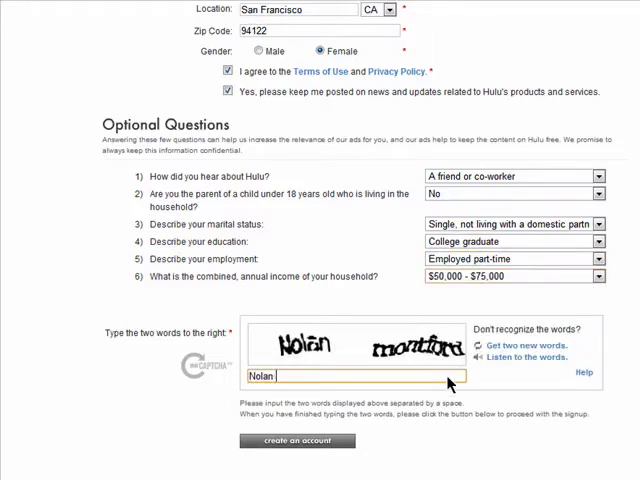
text(montford)
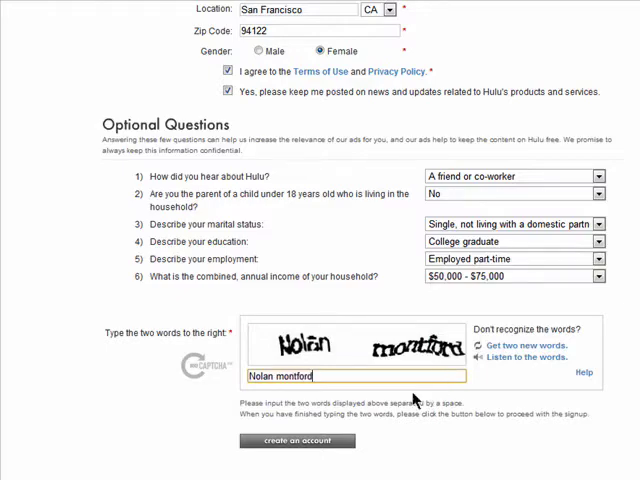
click(297, 440)
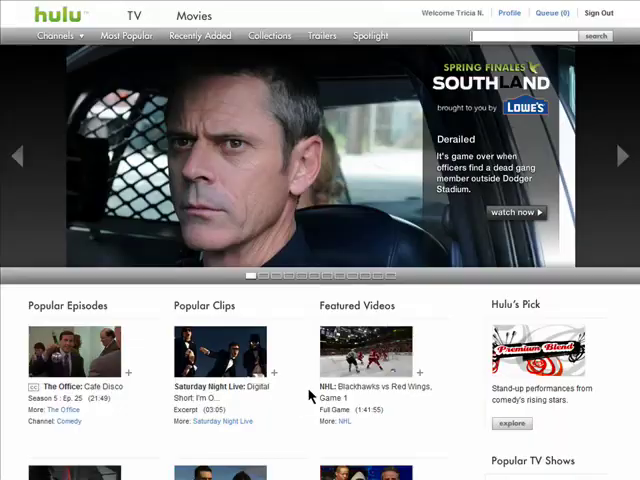
scroll(down, 3)
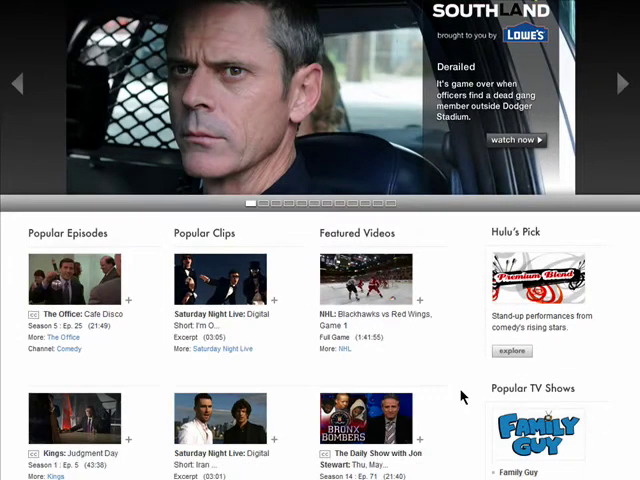
scroll(down, 3)
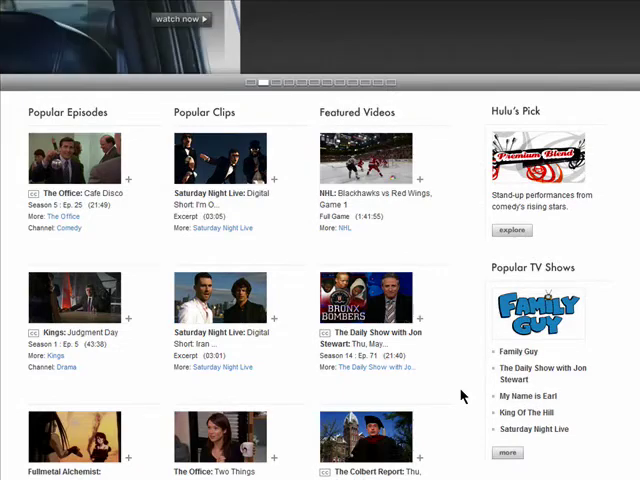
scroll(up, 3)
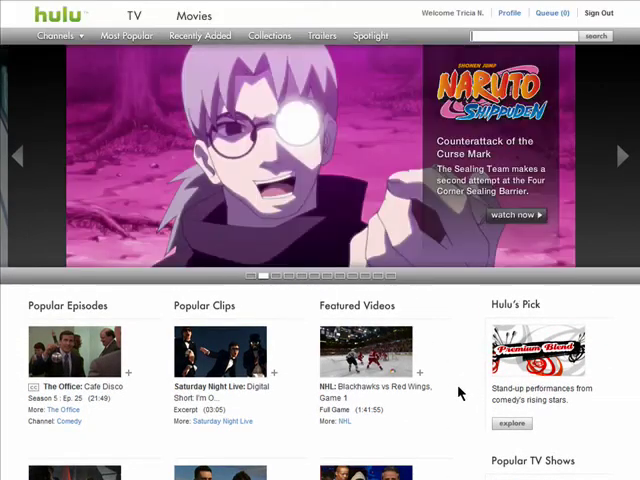